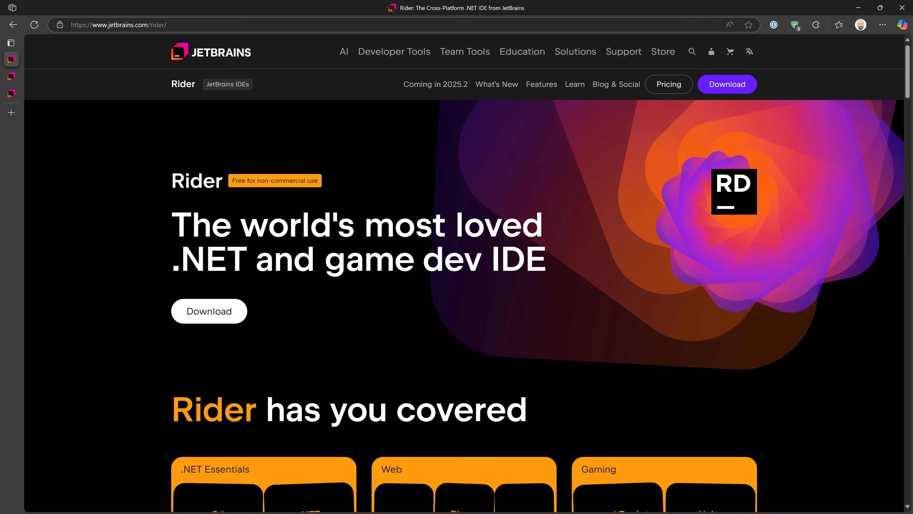
{"action": "mouse_move", "coordinate": [91, 65]}
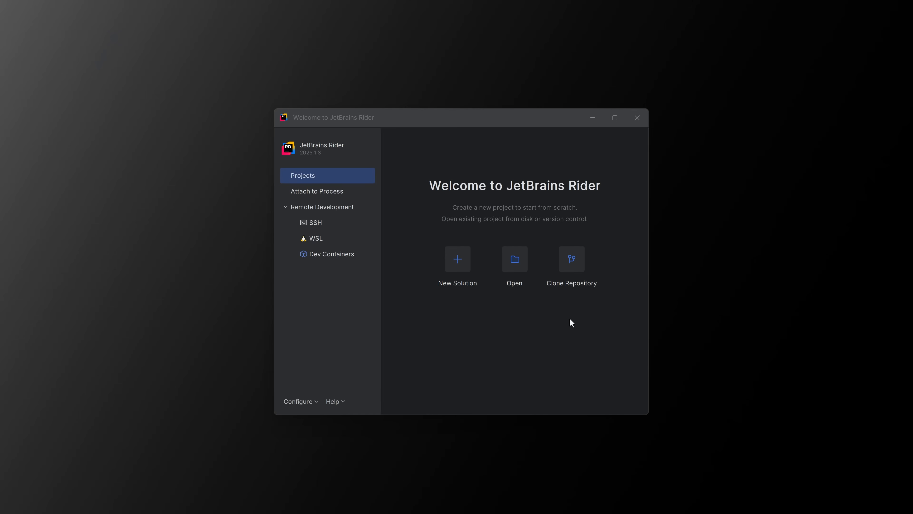
{"action": "mouse_move", "coordinate": [454, 259]}
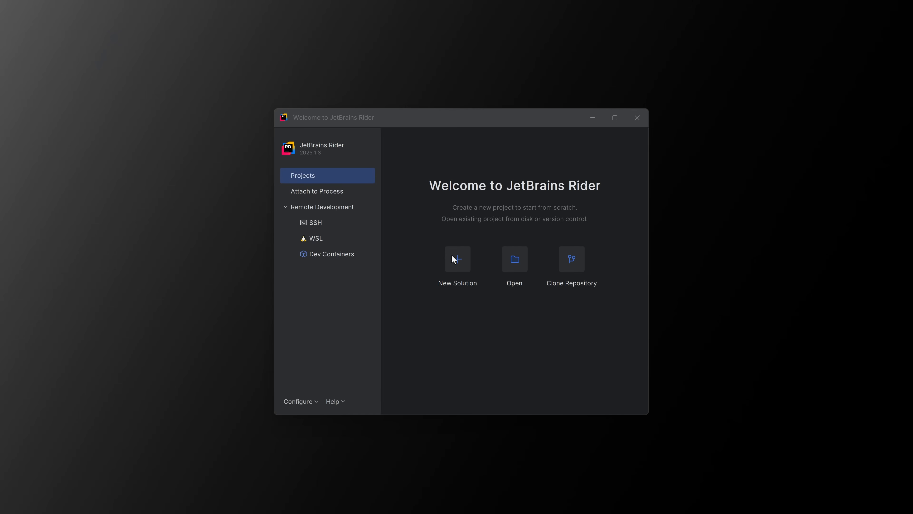
{"action": "left_click", "coordinate": [458, 259]}
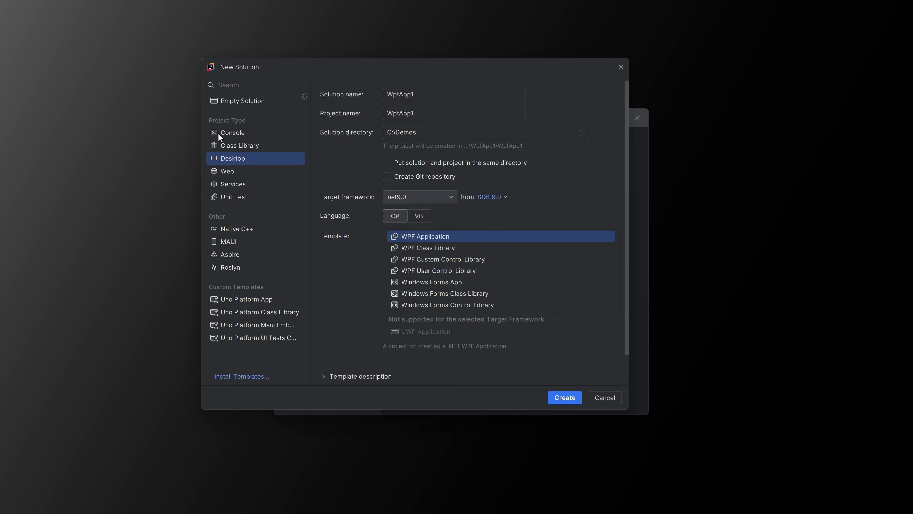
{"action": "left_click", "coordinate": [233, 132]}
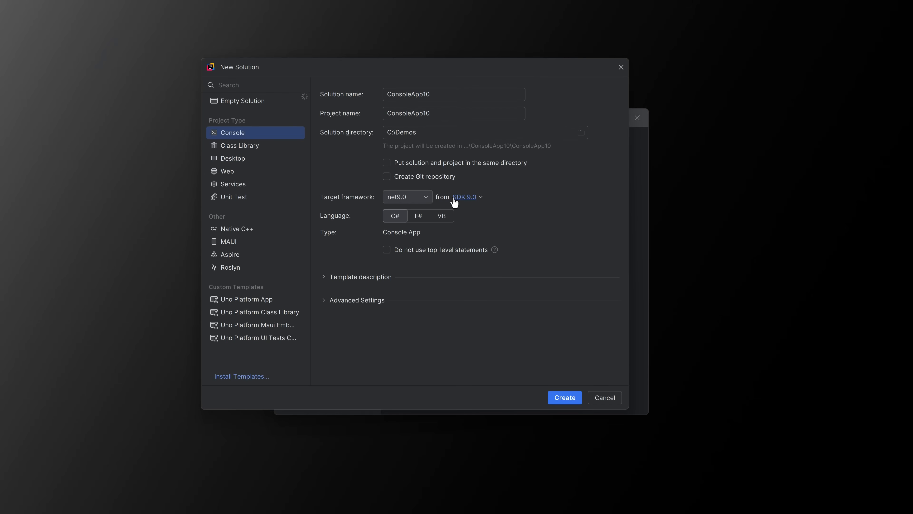
{"action": "left_click", "coordinate": [232, 158]}
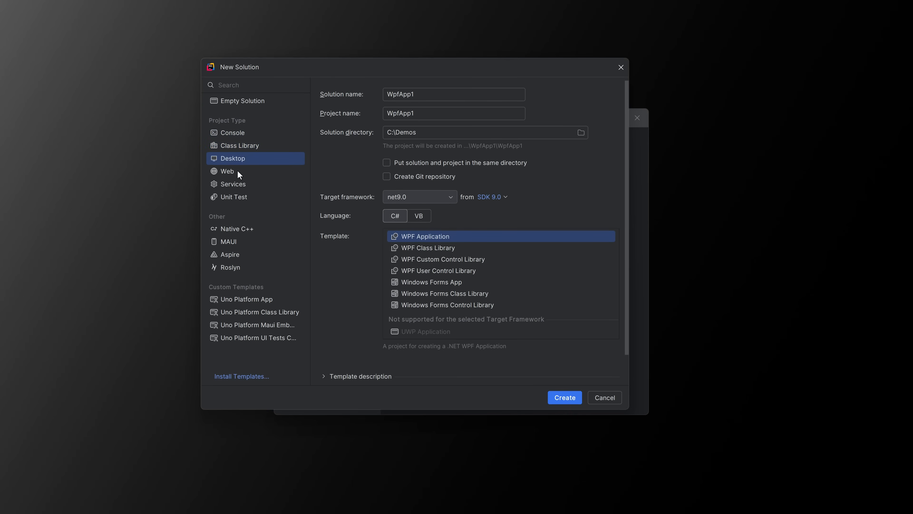
{"action": "left_click", "coordinate": [228, 170]}
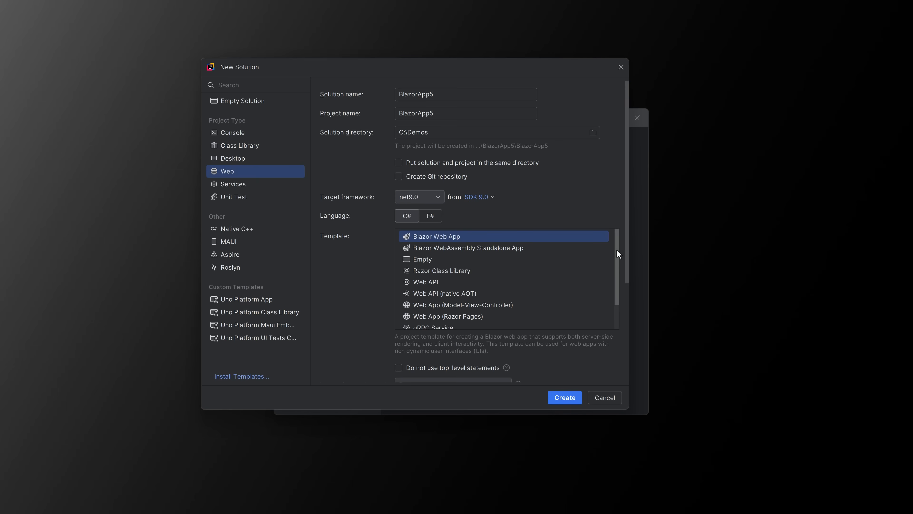
{"action": "mouse_move", "coordinate": [228, 182]}
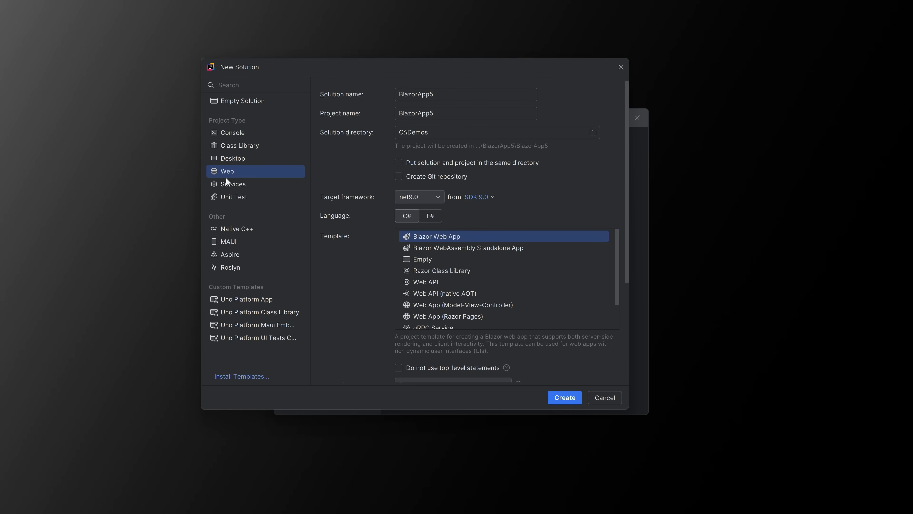
{"action": "left_click", "coordinate": [234, 197]}
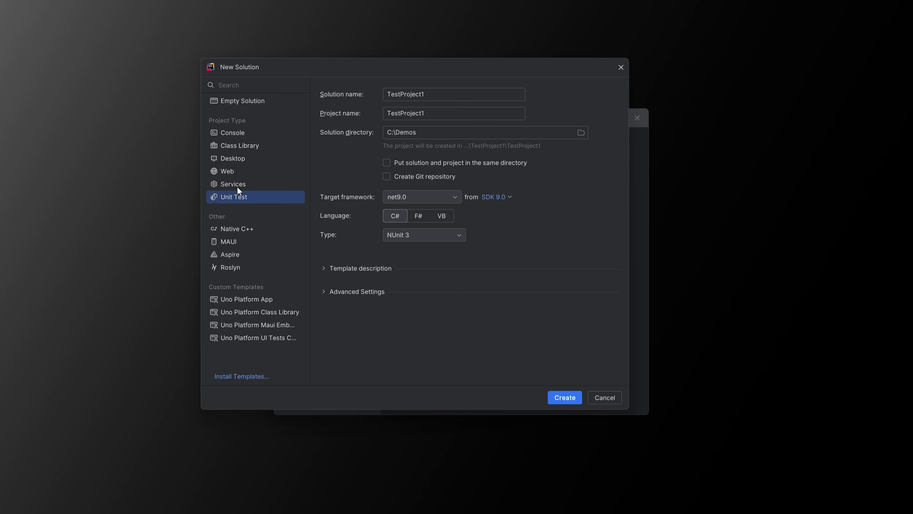
{"action": "left_click", "coordinate": [231, 132]}
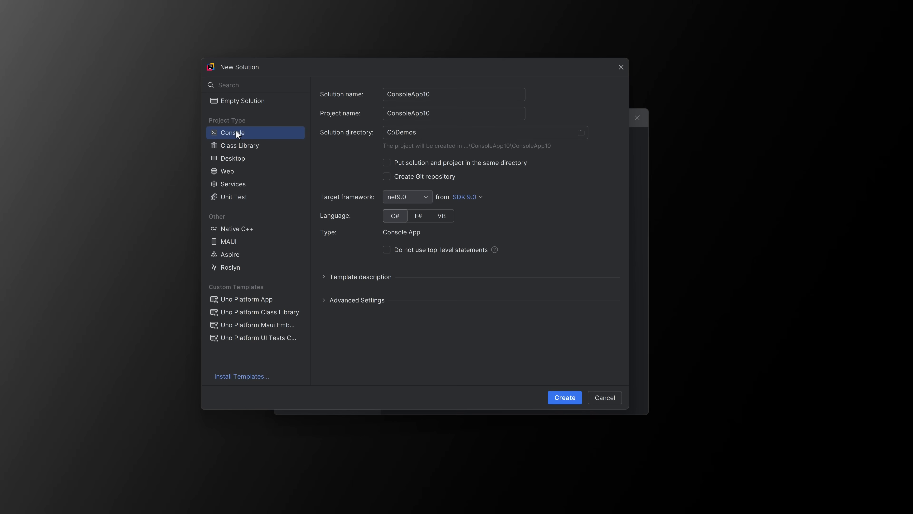
{"action": "mouse_move", "coordinate": [354, 185]}
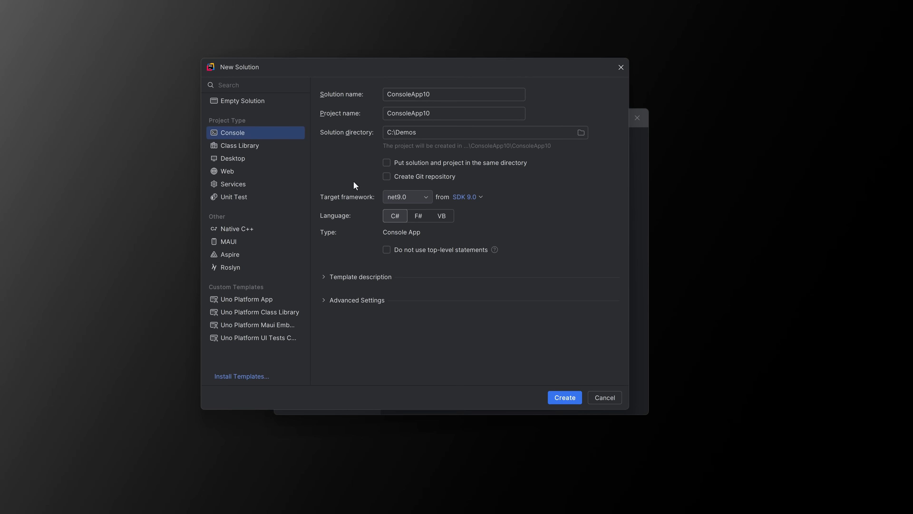
{"action": "mouse_move", "coordinate": [239, 203]}
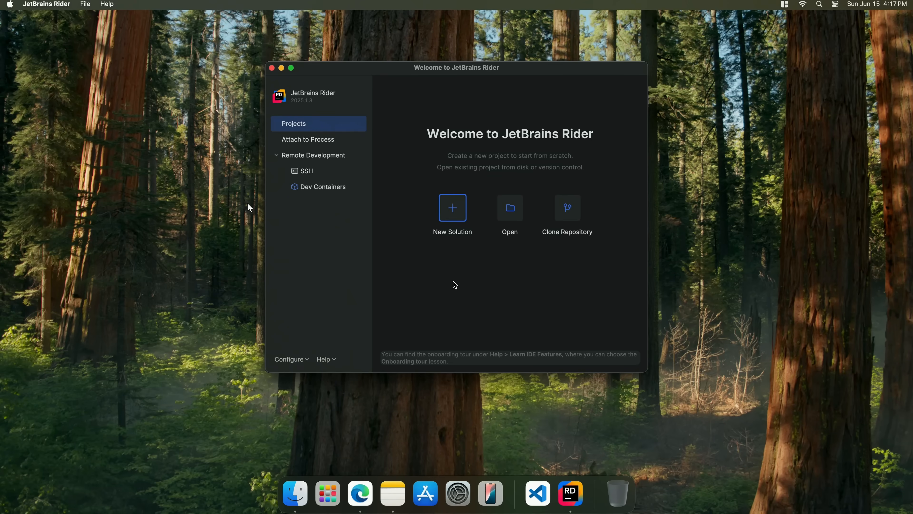
{"action": "mouse_move", "coordinate": [436, 178]}
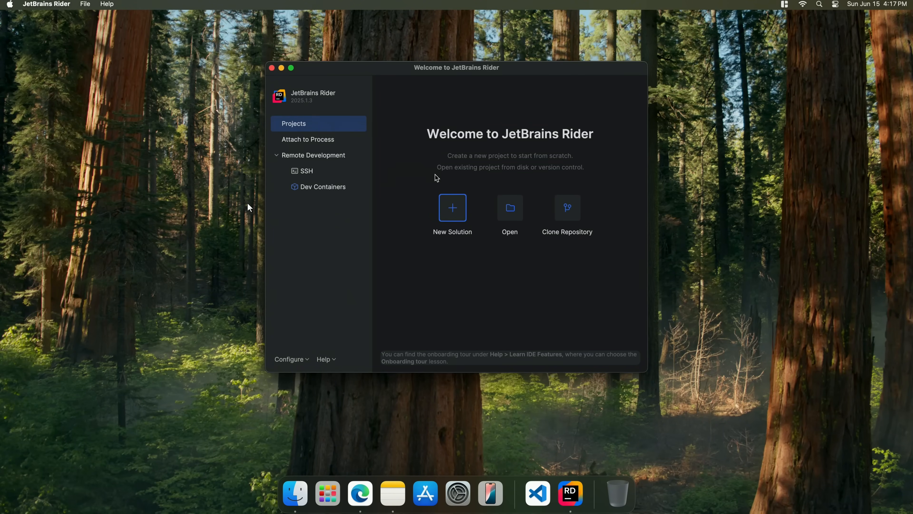
{"action": "mouse_move", "coordinate": [464, 207]}
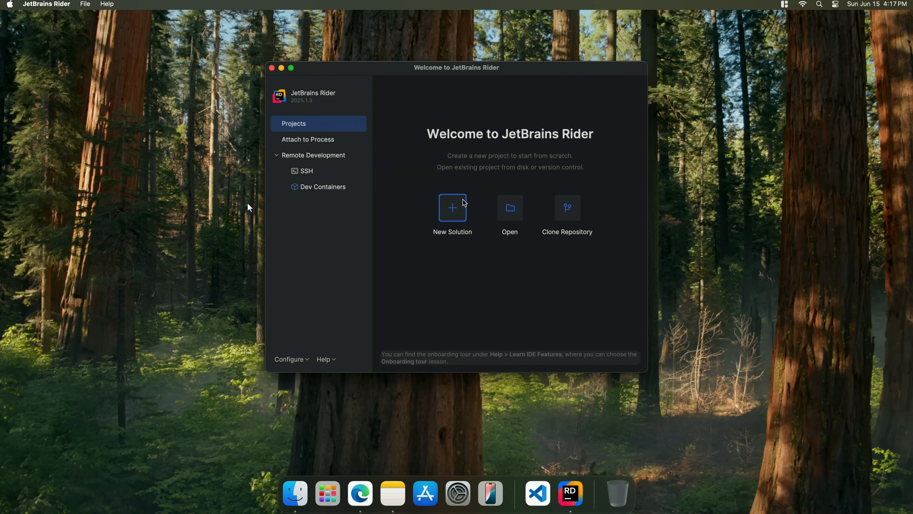
Start a new solution from the Welcome screen
{"action": "left_click", "coordinate": [452, 207]}
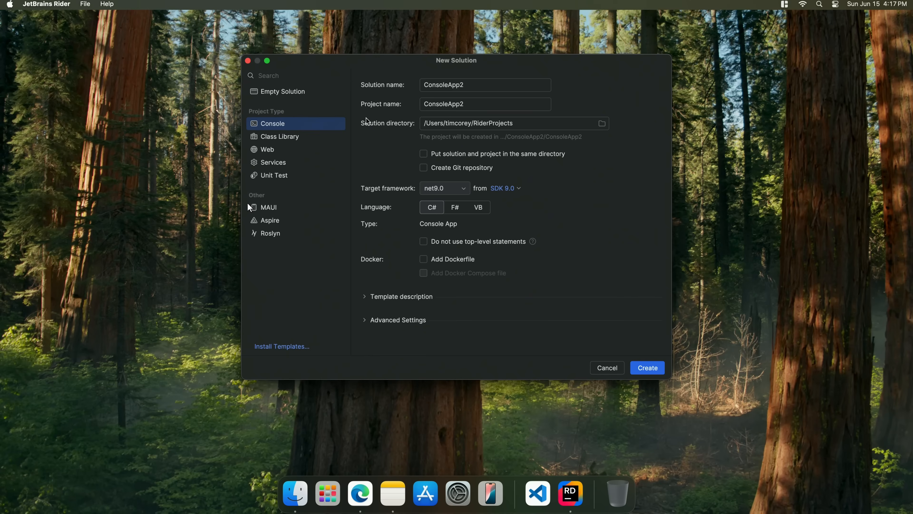
{"action": "mouse_move", "coordinate": [441, 143]}
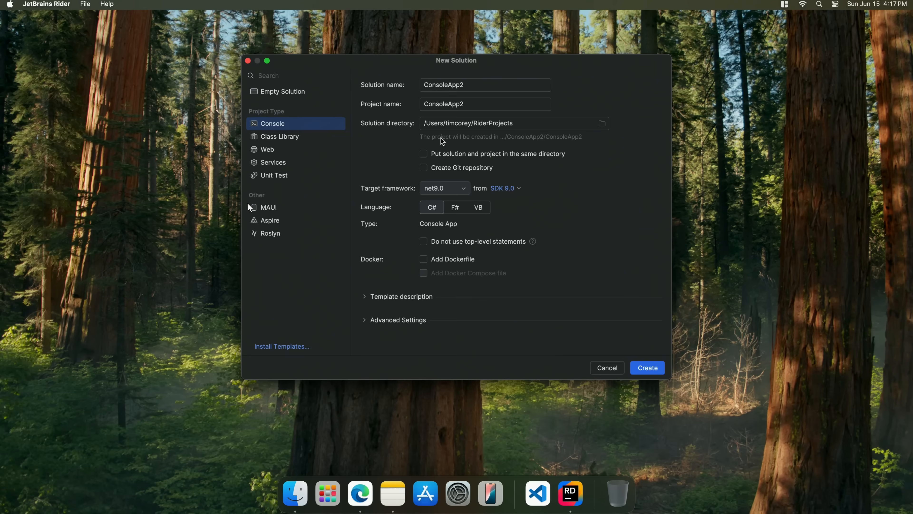
{"action": "mouse_move", "coordinate": [267, 163]}
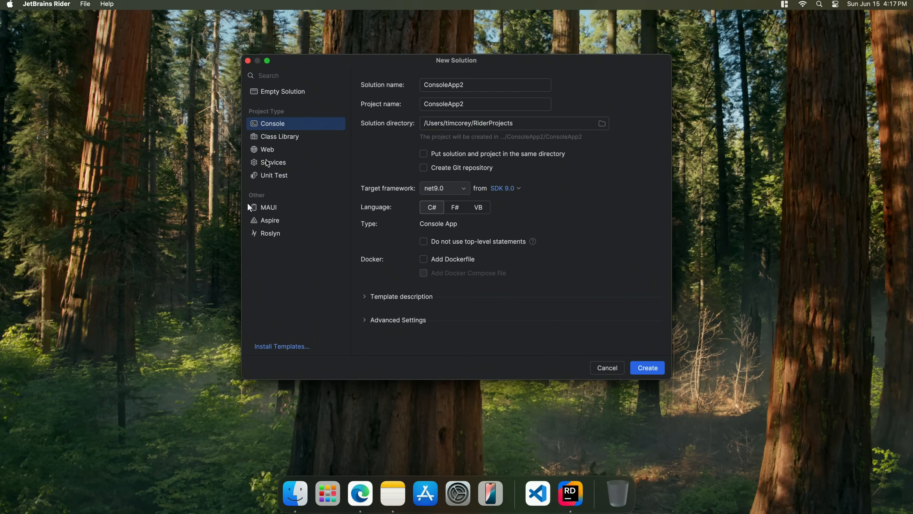
{"action": "mouse_move", "coordinate": [286, 178]}
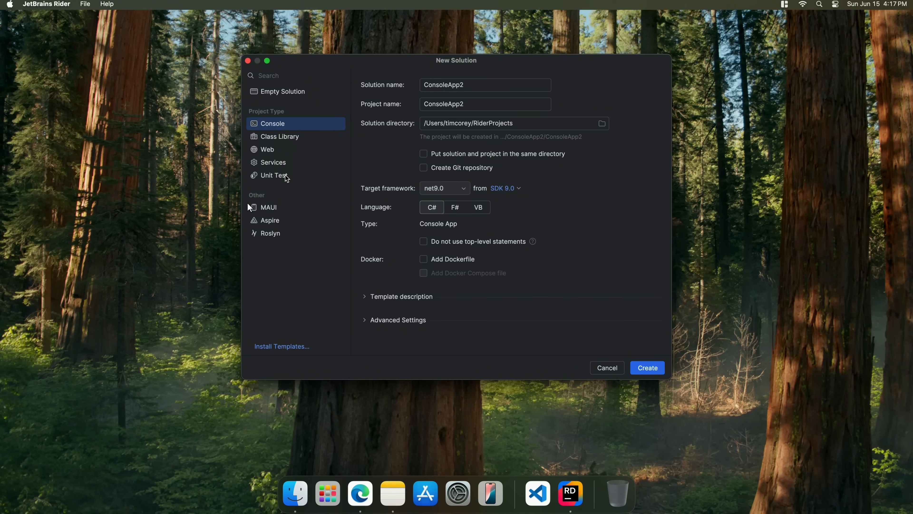
{"action": "mouse_move", "coordinate": [290, 181]}
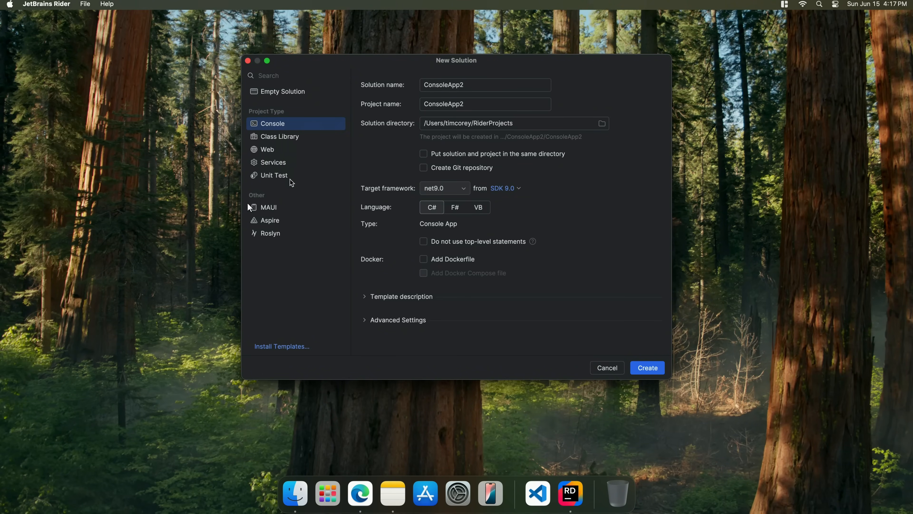
{"action": "mouse_move", "coordinate": [384, 188]}
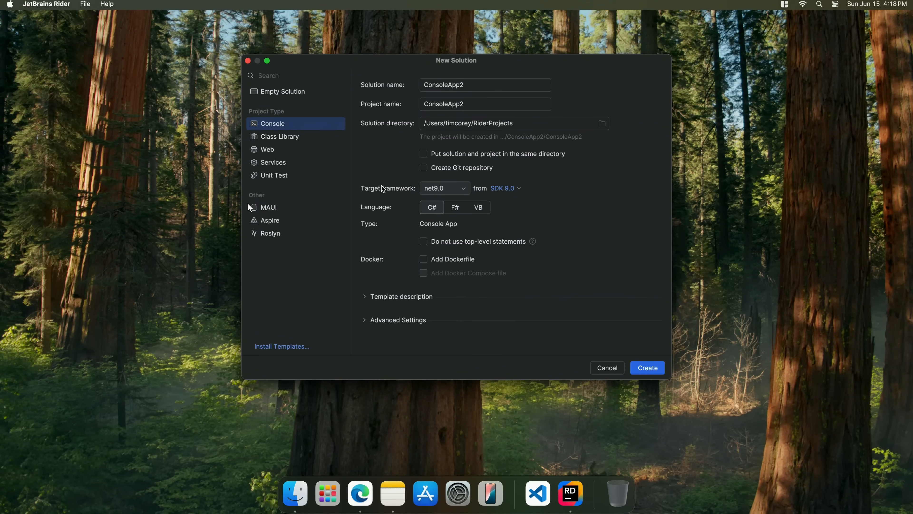
{"action": "mouse_move", "coordinate": [466, 187]}
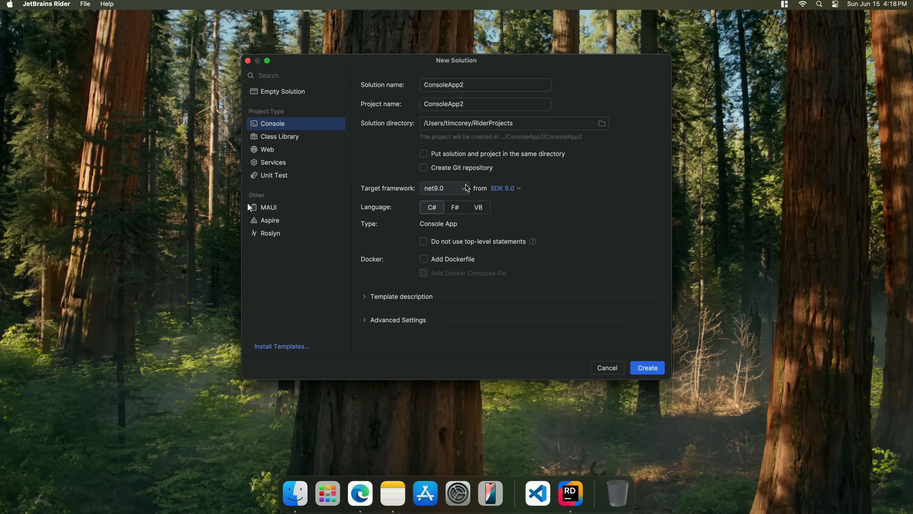
{"action": "left_click", "coordinate": [444, 187]}
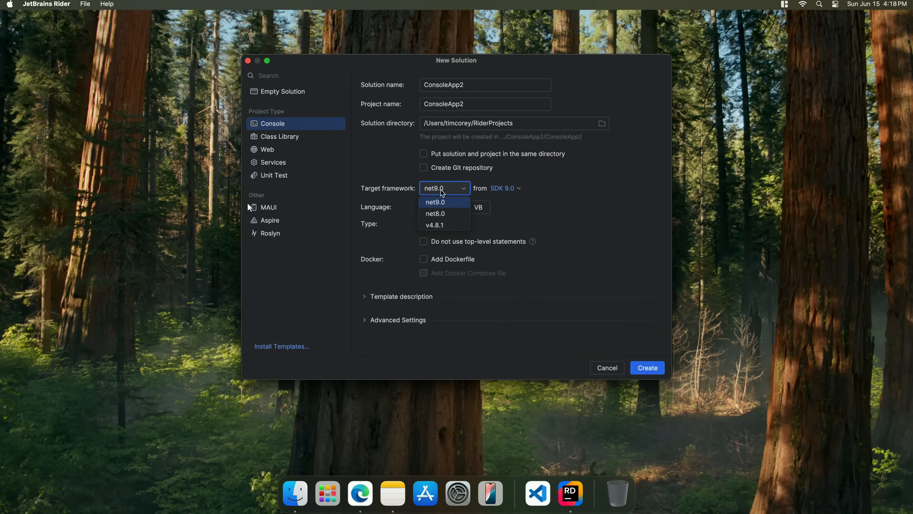
{"action": "mouse_move", "coordinate": [434, 226]}
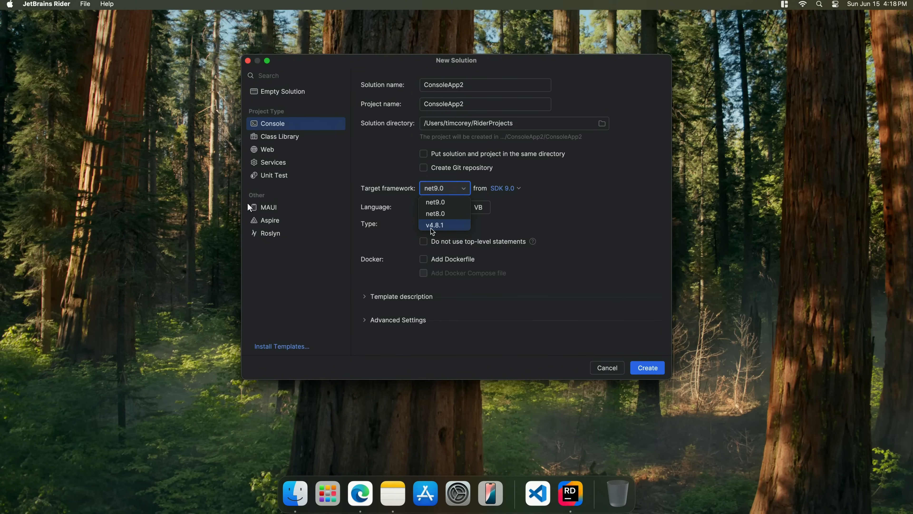
{"action": "mouse_move", "coordinate": [442, 232]}
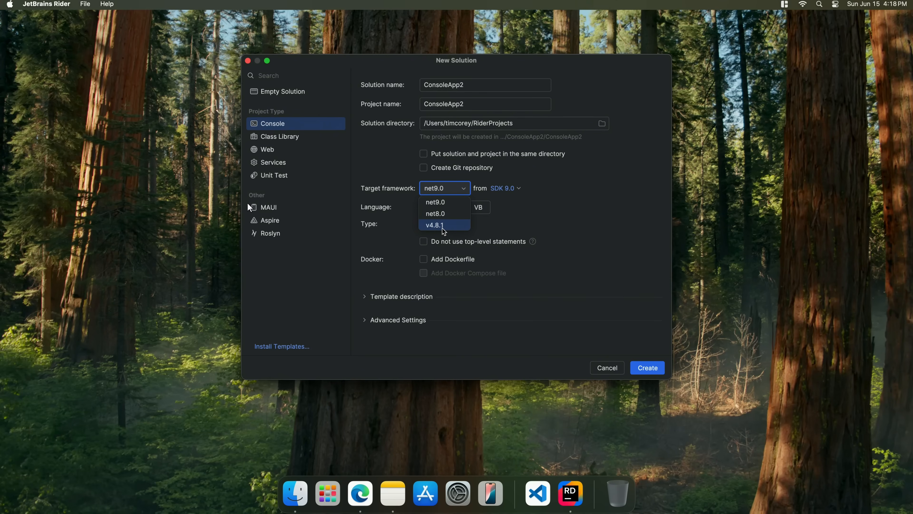
{"action": "left_click", "coordinate": [434, 225]}
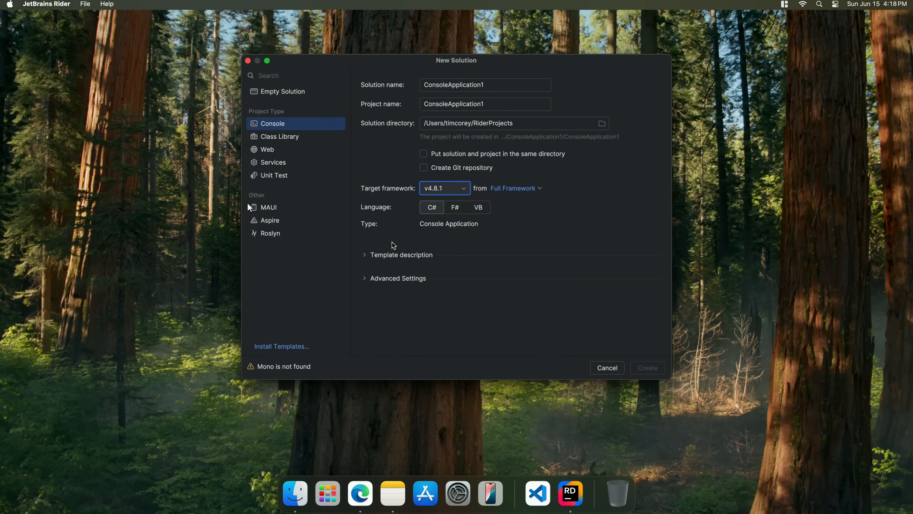
{"action": "mouse_move", "coordinate": [288, 377]}
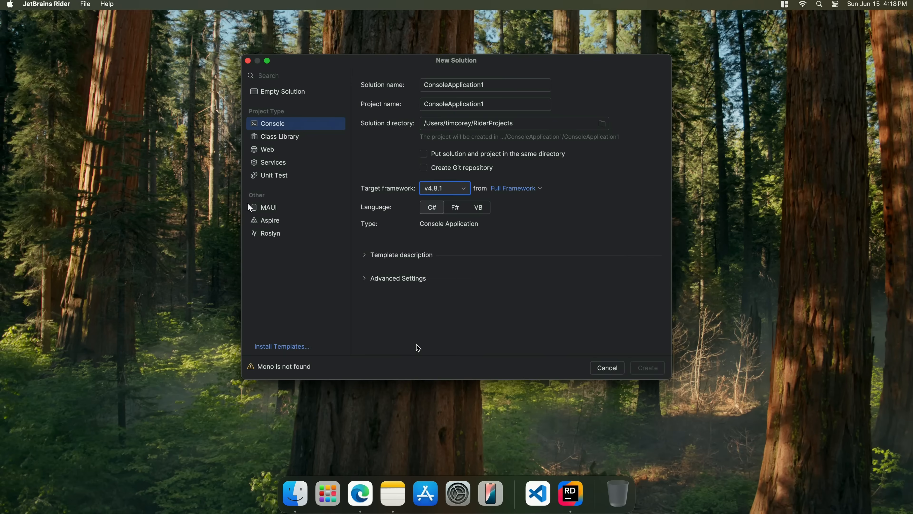
{"action": "mouse_move", "coordinate": [460, 213]}
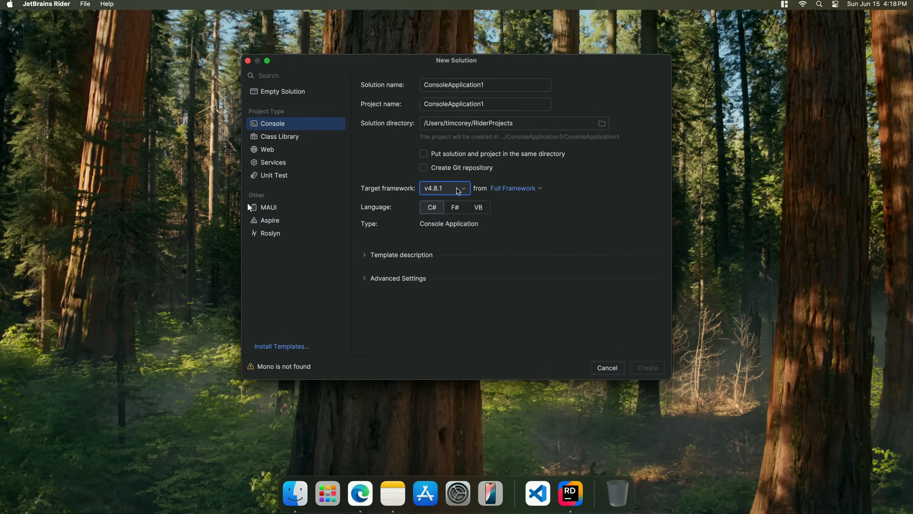
Choose net9.0 as the target framework for the console project
{"action": "left_click", "coordinate": [445, 188]}
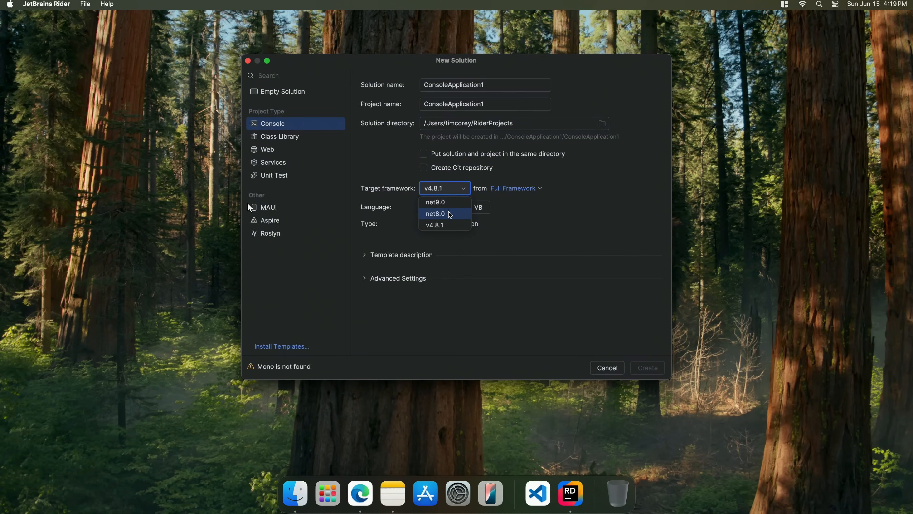
{"action": "mouse_move", "coordinate": [449, 214]}
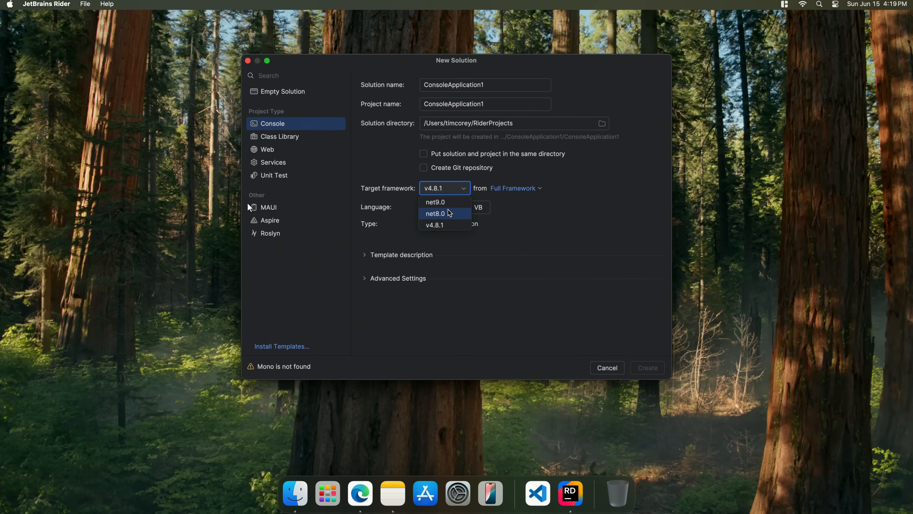
{"action": "left_click", "coordinate": [436, 203]}
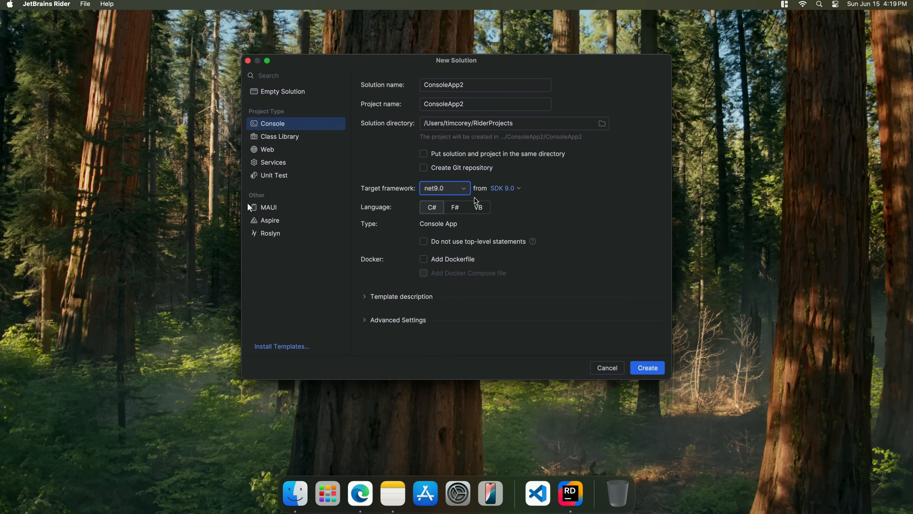
{"action": "mouse_move", "coordinate": [645, 366]}
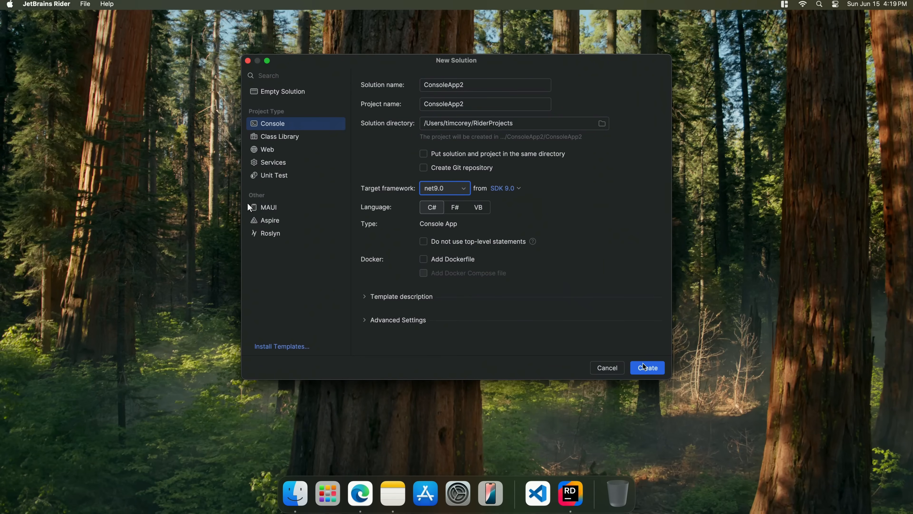
Create ConsoleApp2 and place the caret after the Console.WriteLine Hello World line
{"action": "left_click", "coordinate": [606, 367]}
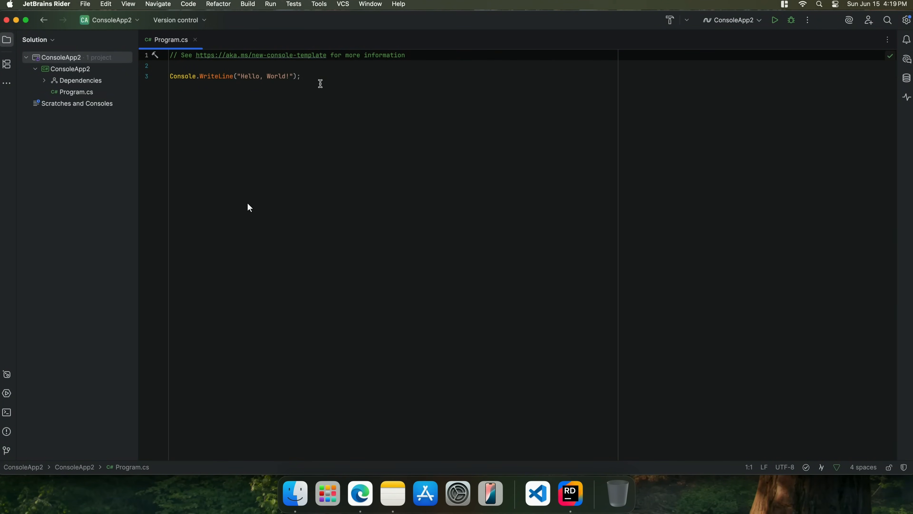
{"action": "left_click", "coordinate": [301, 76]}
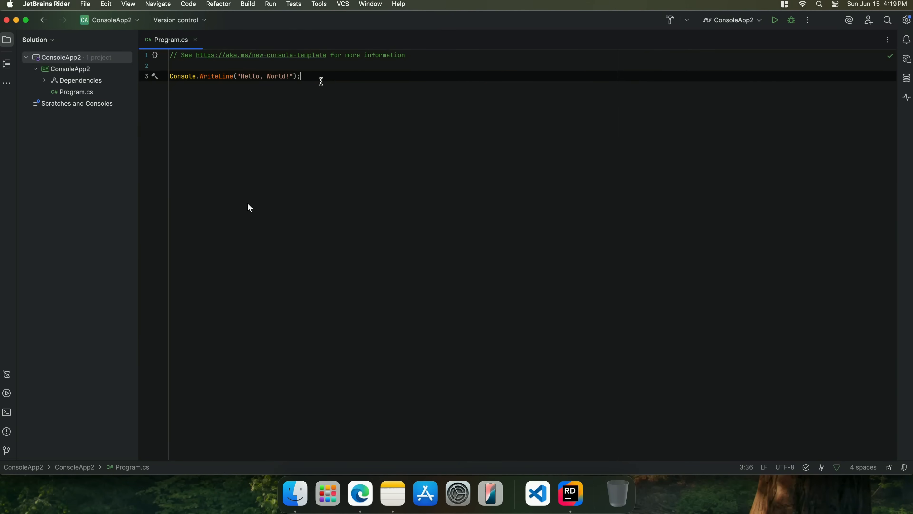
Add the line string? name = Console.ReadLine(); below the Hello World output
{"action": "key", "text": "enter"}
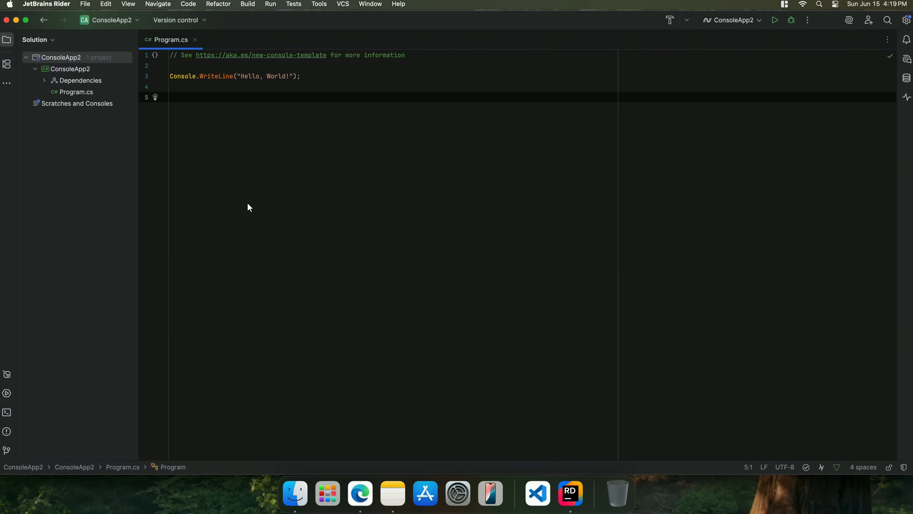
{"action": "type", "text": "string?"}
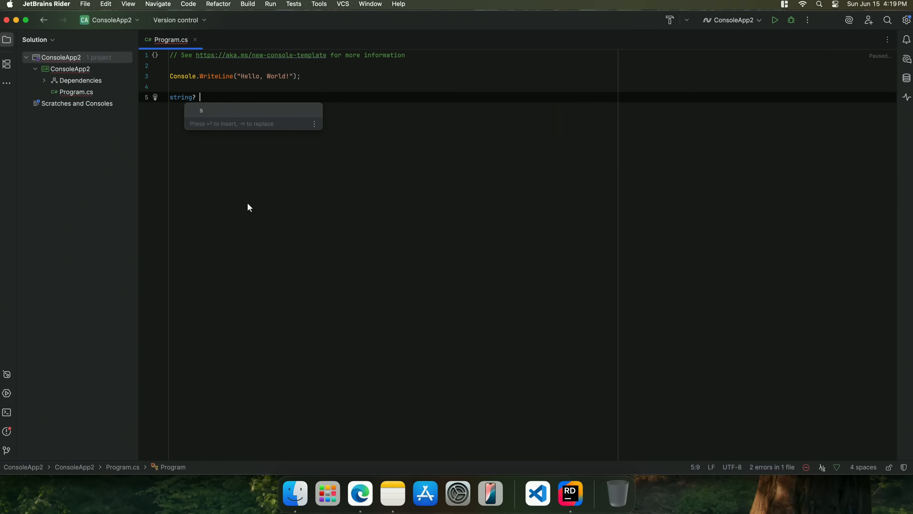
{"action": "type", "text": "name"}
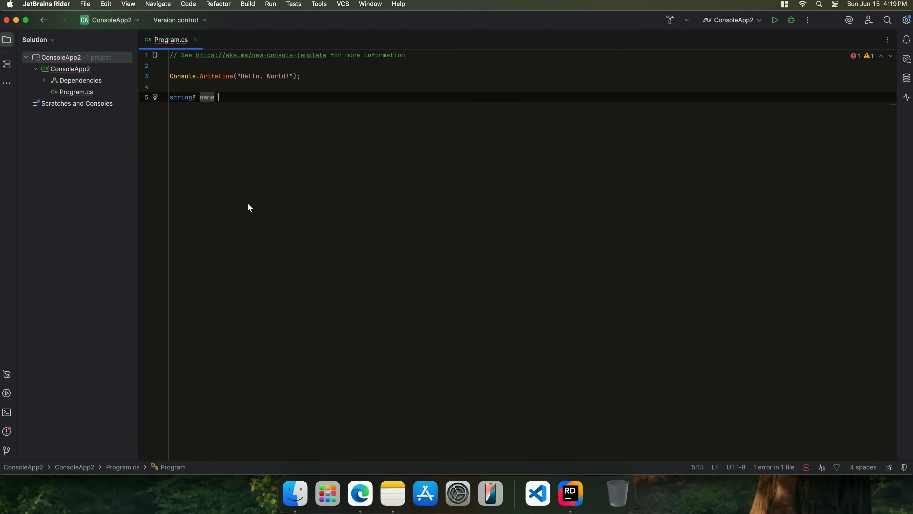
{"action": "type", "text": "= Console.ReadLine();"}
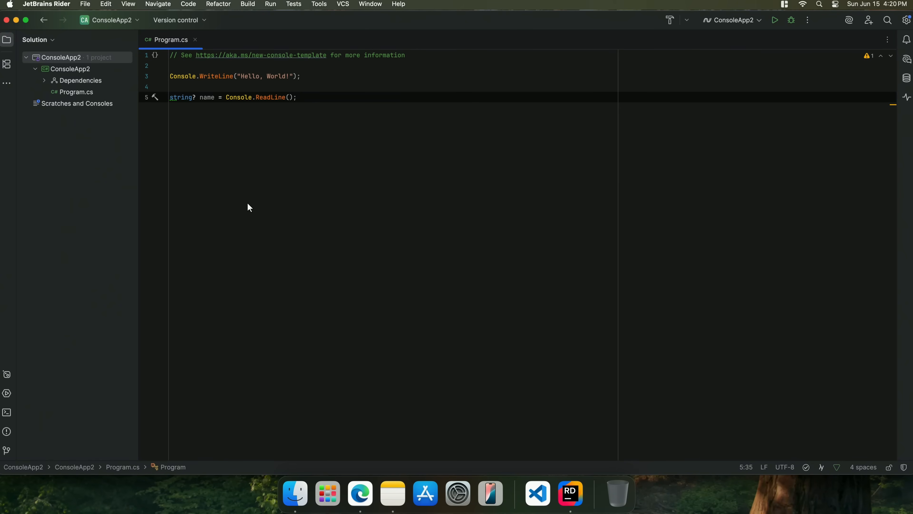
{"action": "mouse_move", "coordinate": [564, 244]}
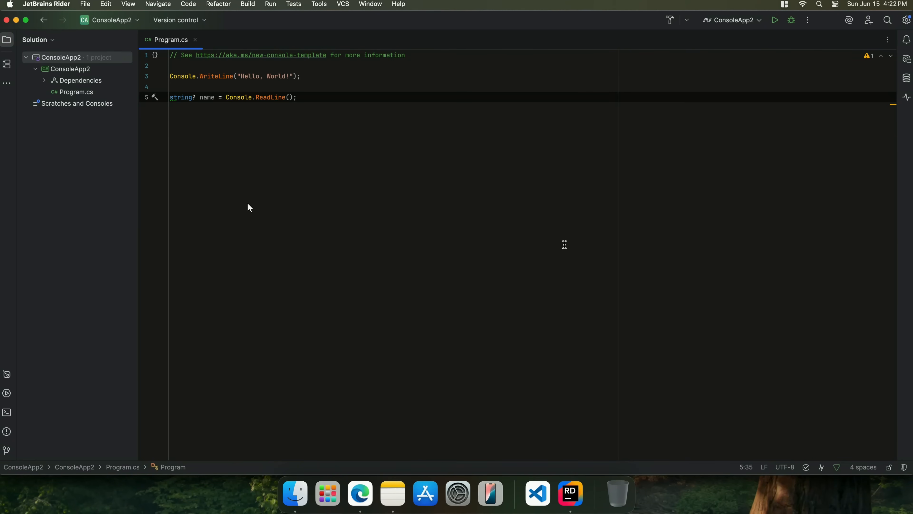
{"action": "mouse_move", "coordinate": [571, 492]}
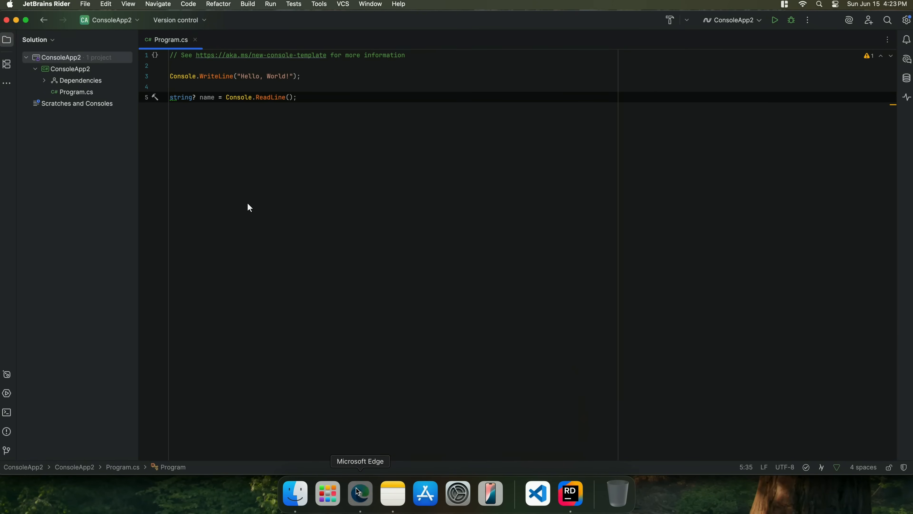
Switch to Edge, go to the Rider 'Coming in 2025.2' EAP page and scroll to Build info
{"action": "left_click", "coordinate": [359, 494]}
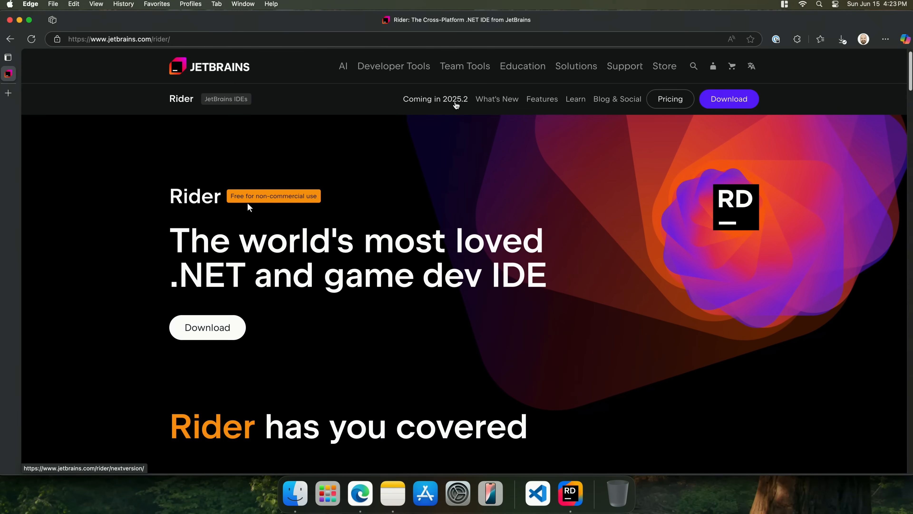
{"action": "left_click", "coordinate": [435, 99]}
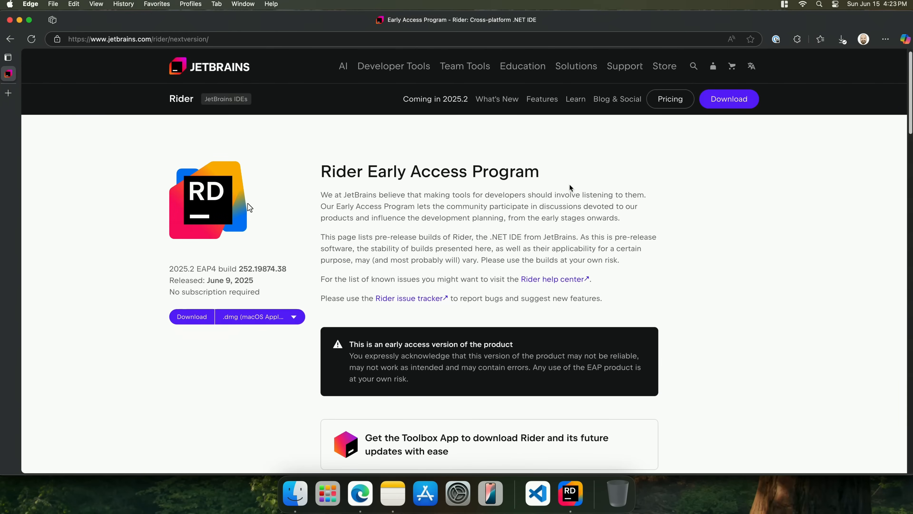
{"action": "scroll", "scroll_direction": "down", "scroll_amount": 3}
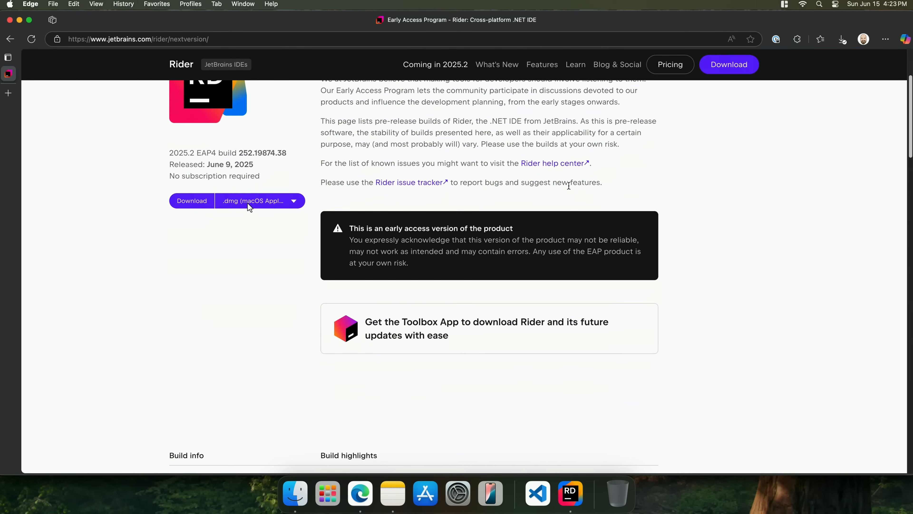
{"action": "scroll", "scroll_direction": "down", "scroll_amount": 3}
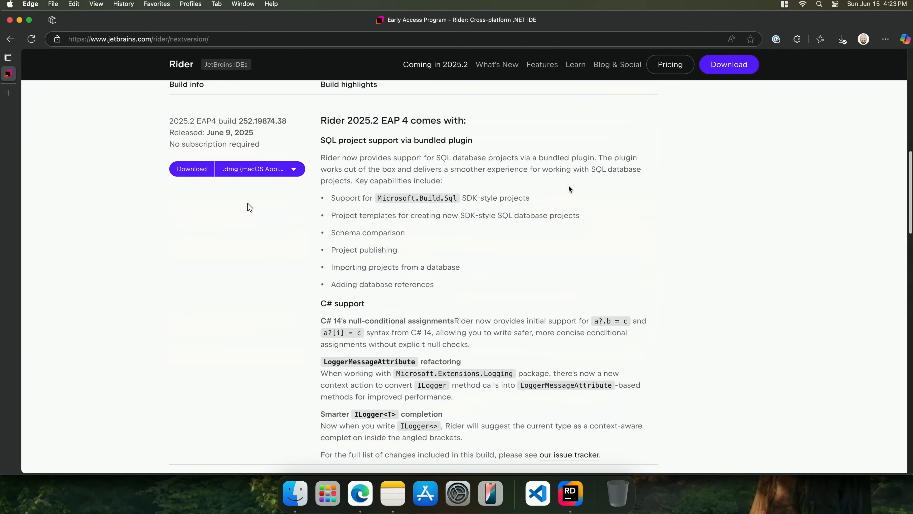
Select the 'SQL project support via bundled plugin' heading in the EAP 4 highlights
{"action": "double_click", "coordinate": [394, 120]}
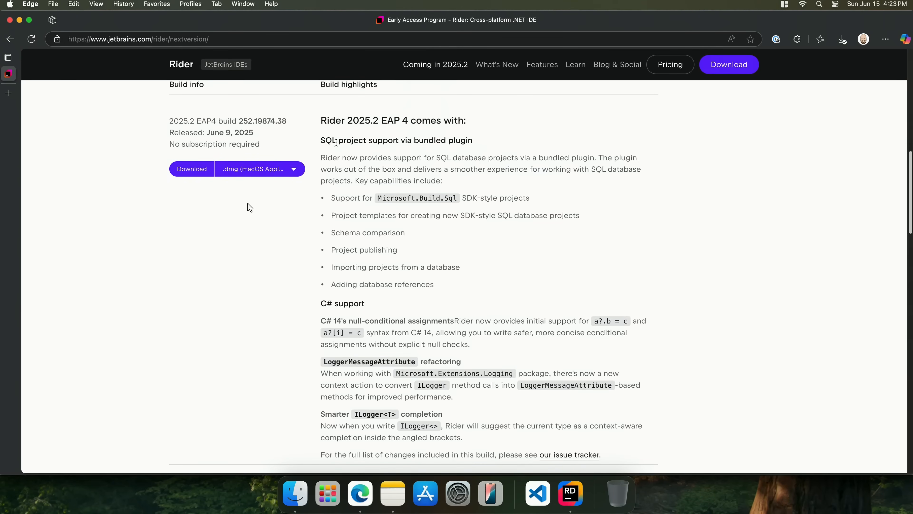
{"action": "left_click_drag", "start_coordinate": [321, 140], "coordinate": [411, 141]}
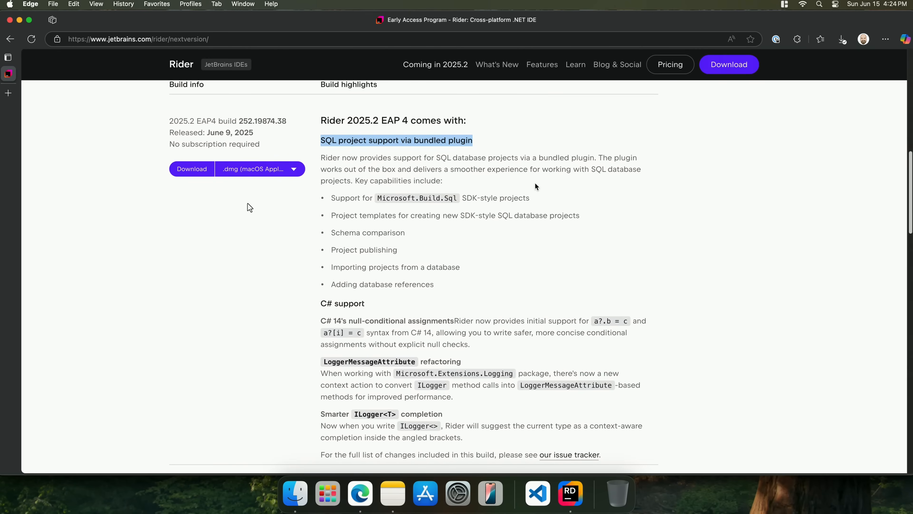
{"action": "mouse_move", "coordinate": [513, 182]}
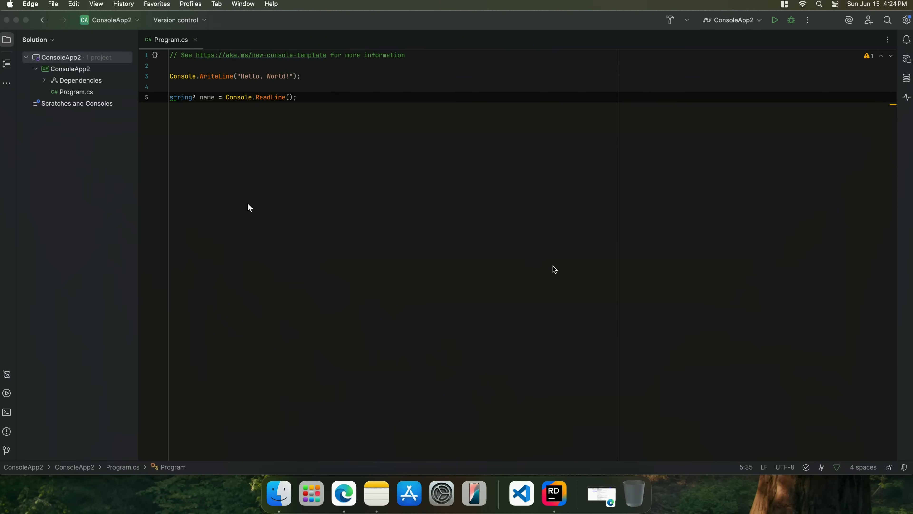
{"action": "mouse_move", "coordinate": [554, 267]}
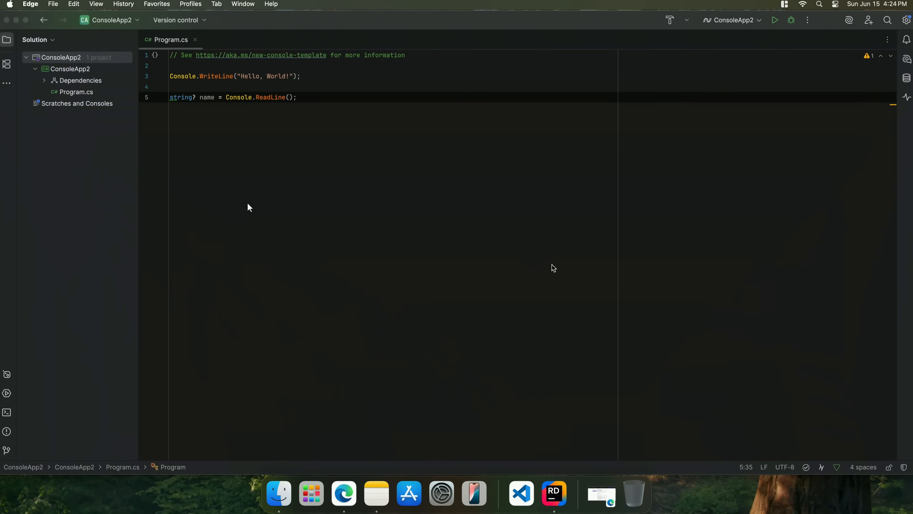